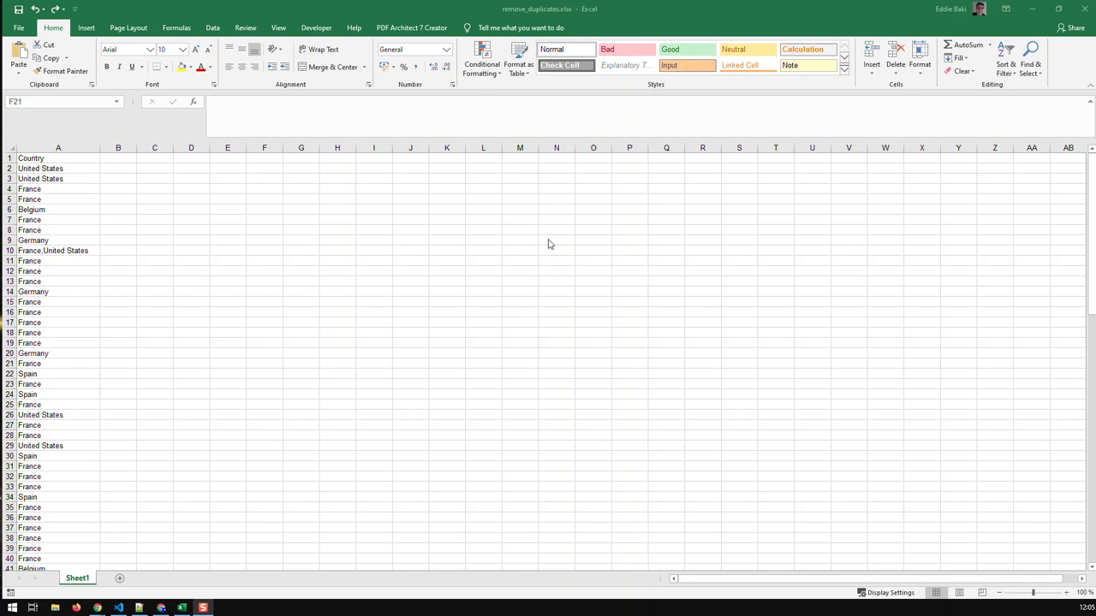
mouse_move(236, 351)
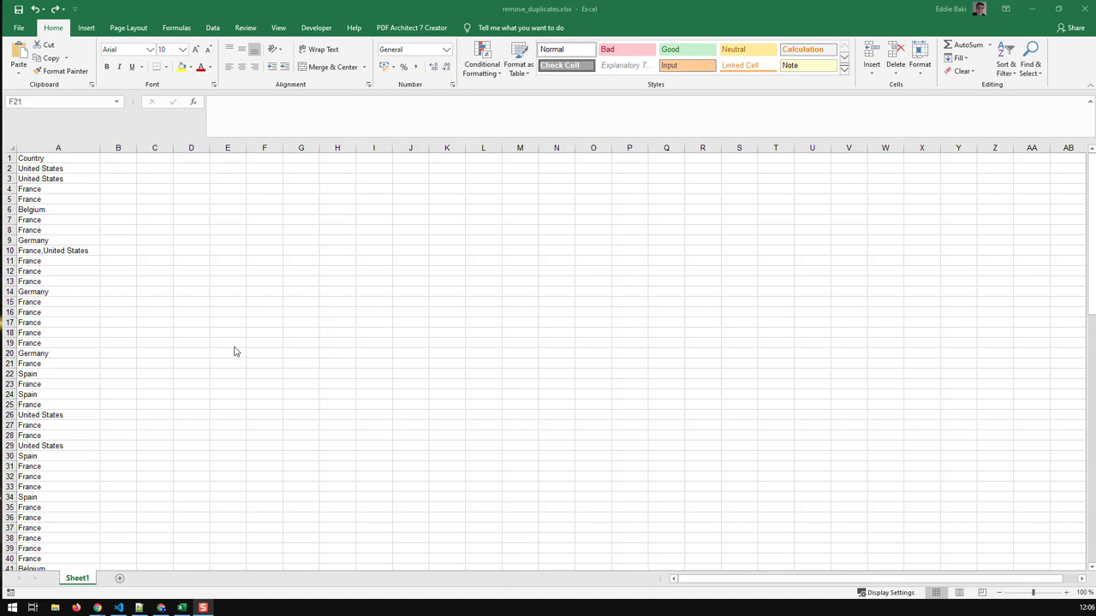
mouse_move(240, 230)
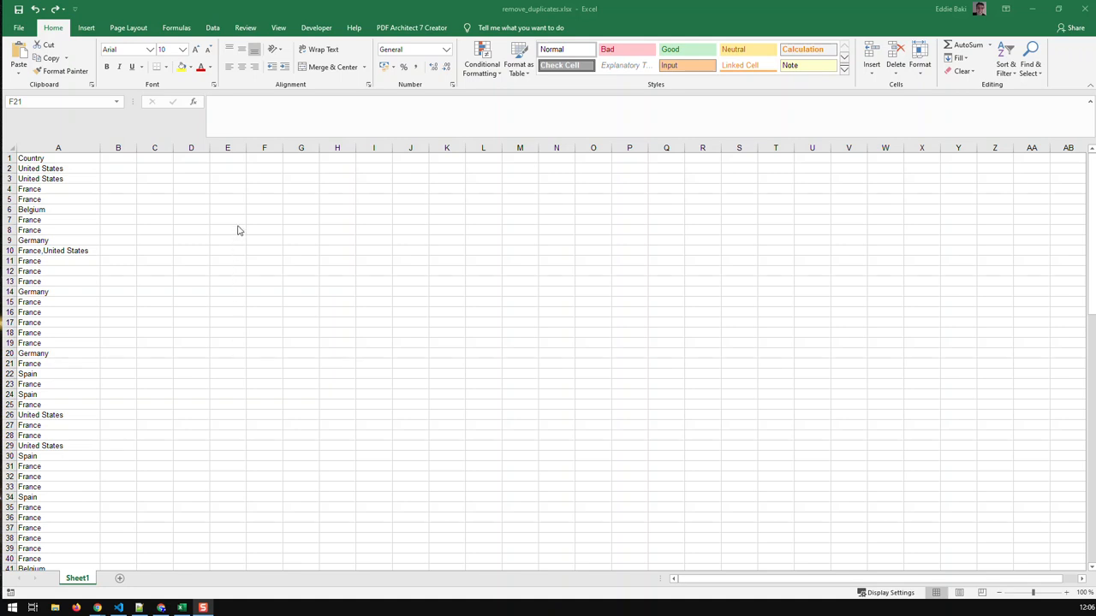
Select column A's Country list and show the Data tab tools.
left_click(264, 363)
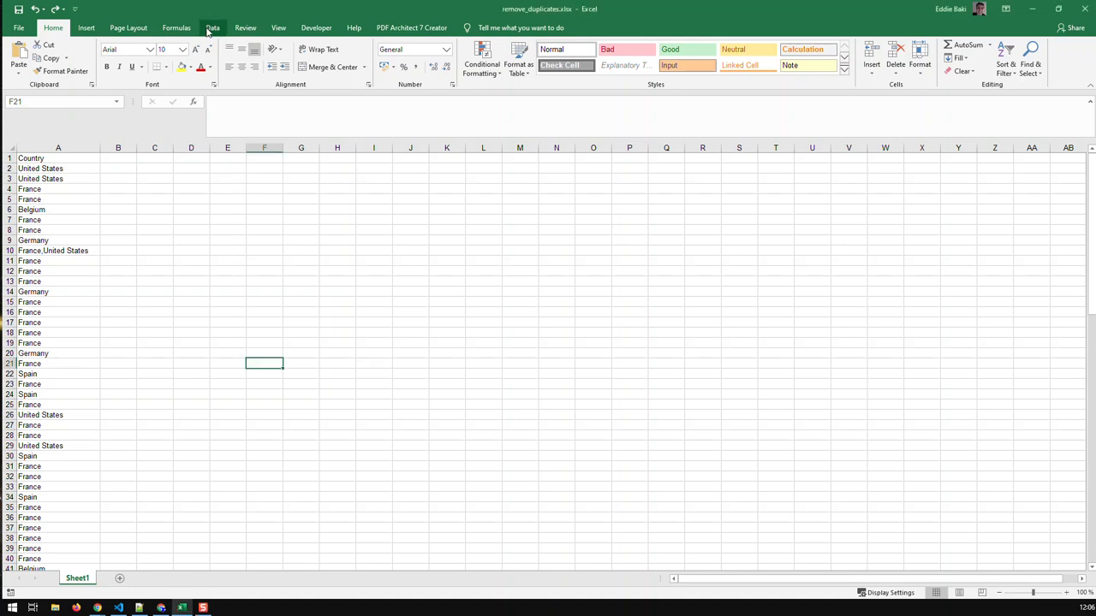
left_click(212, 28)
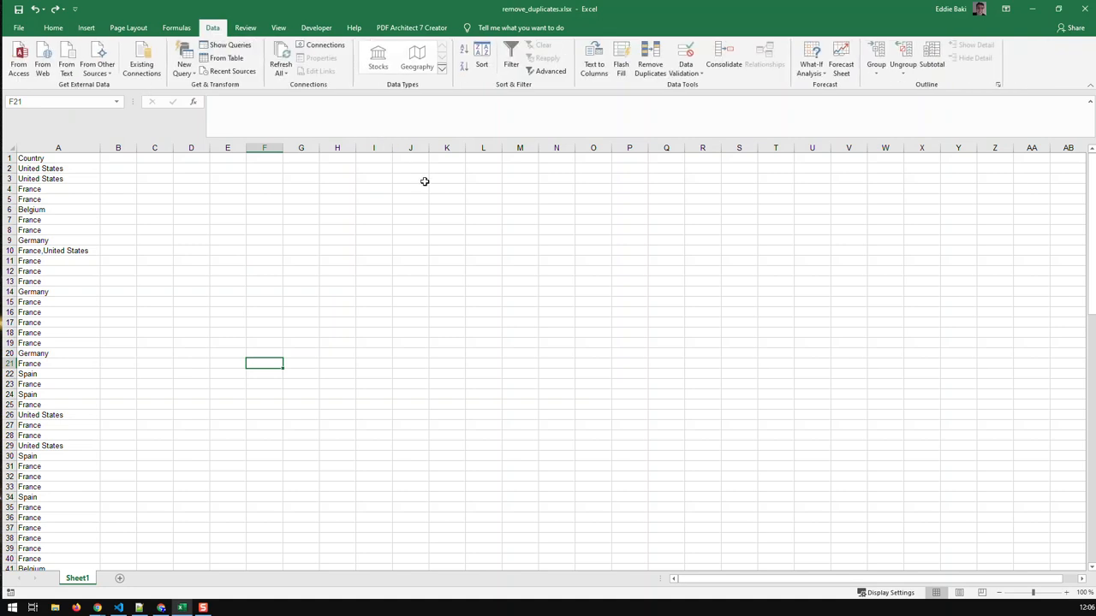
mouse_move(649, 60)
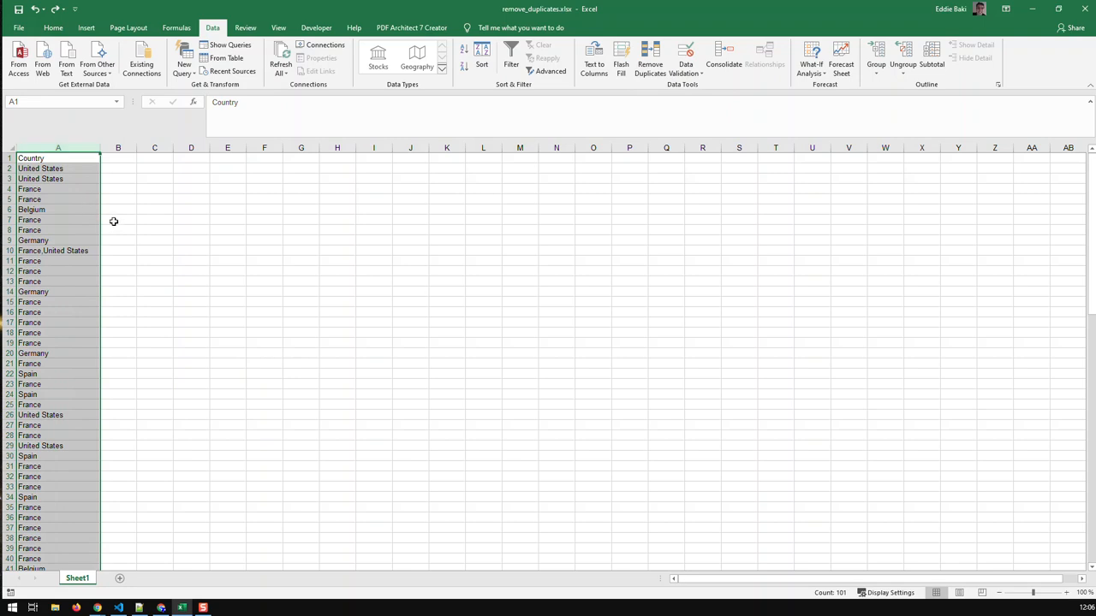
mouse_move(131, 225)
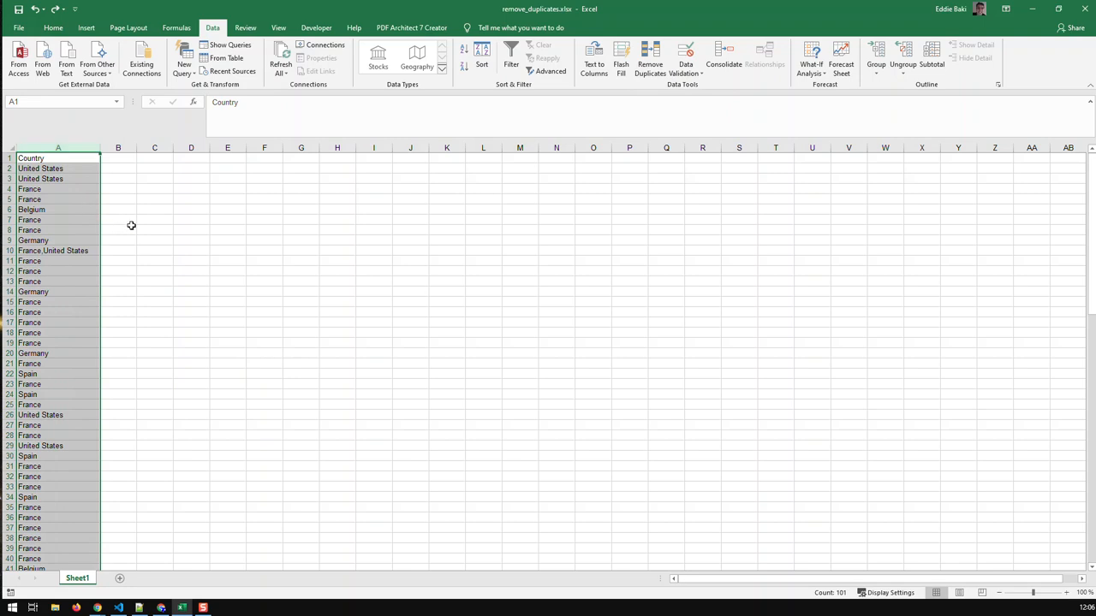
mouse_move(650, 60)
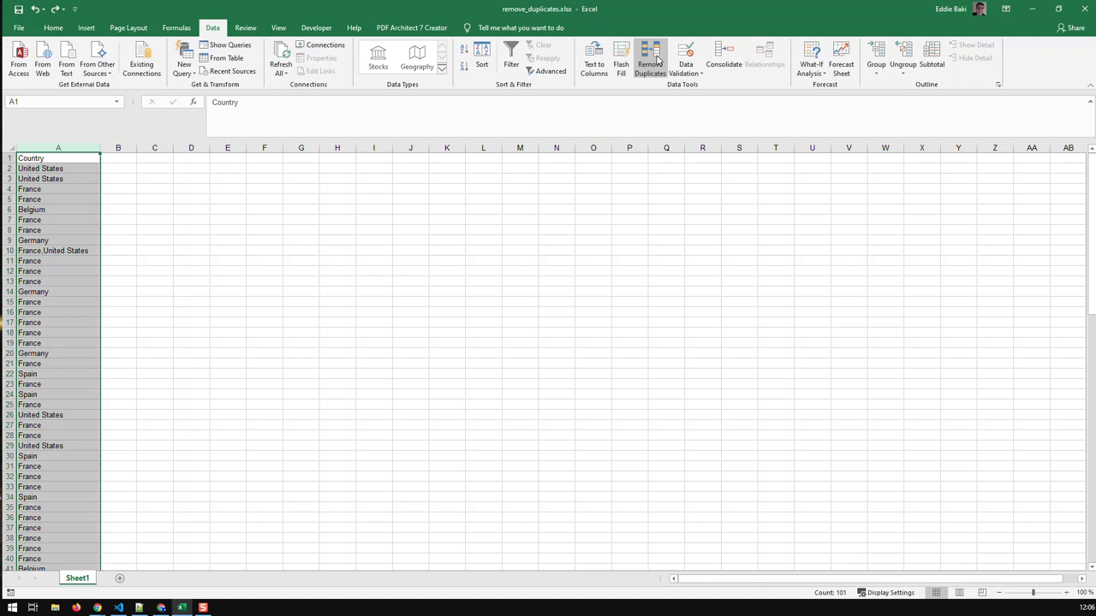
Remove duplicates from column A with 'My data has headers' ticked.
left_click(650, 60)
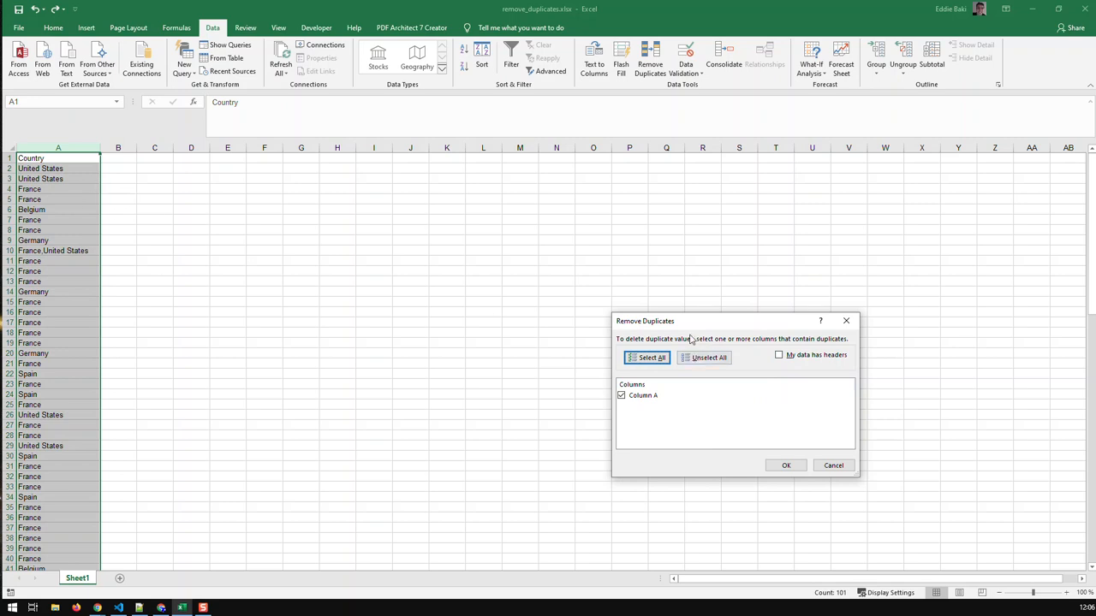
left_click(778, 354)
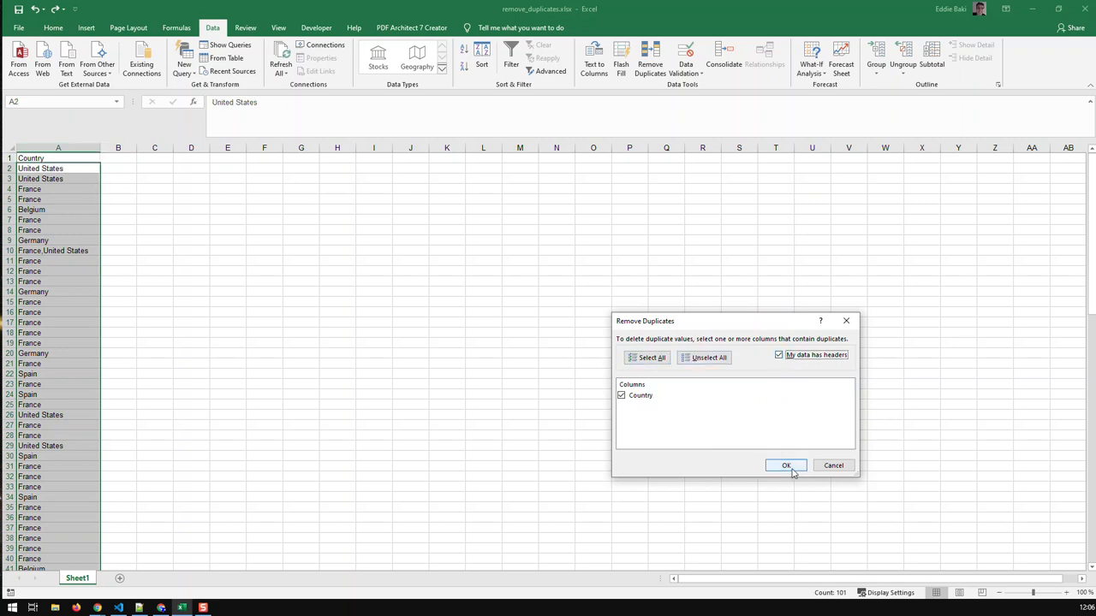
left_click(785, 465)
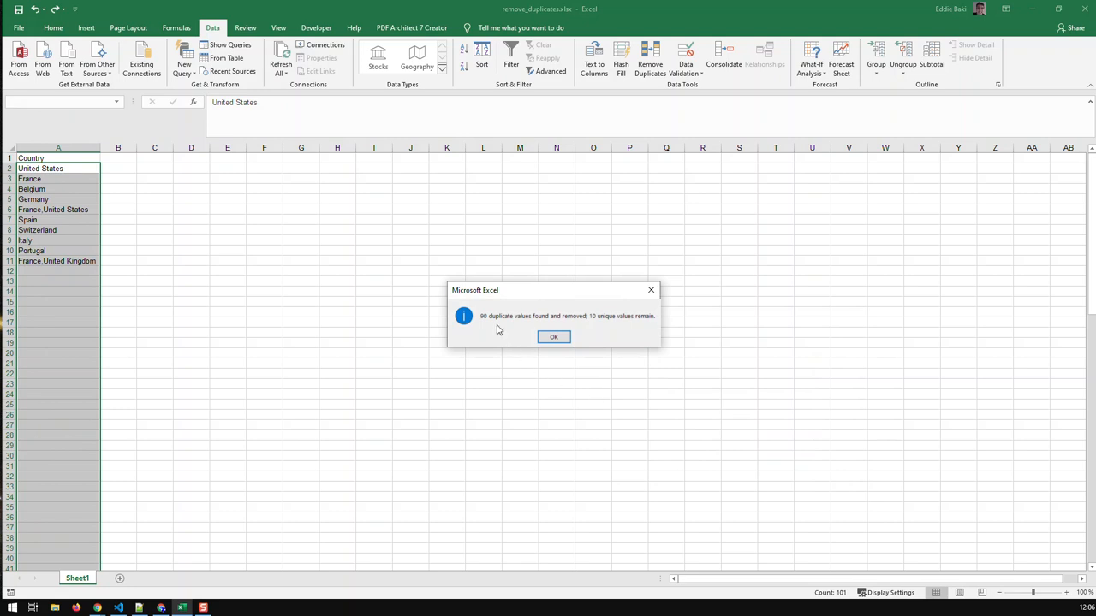
mouse_move(594, 329)
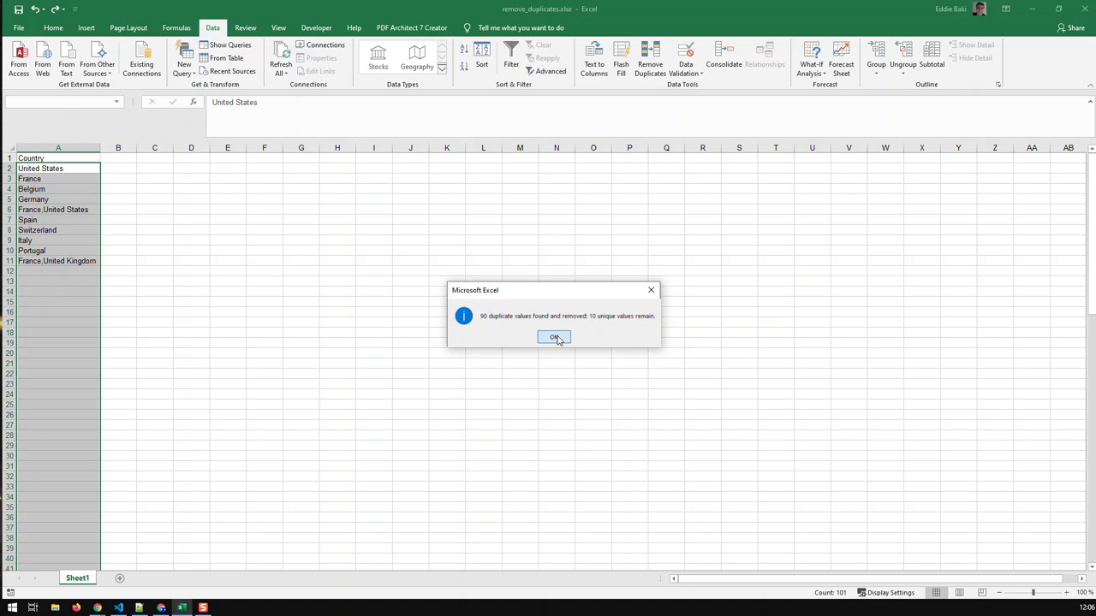
Dismiss the message reporting 90 duplicates removed and 10 unique values left.
left_click(553, 337)
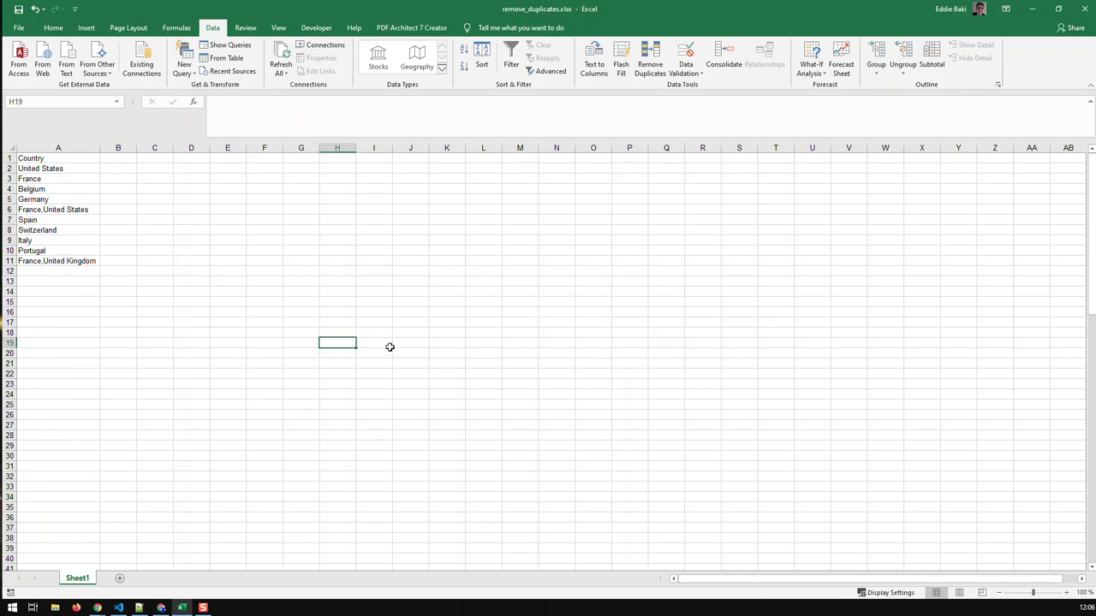
mouse_move(597, 158)
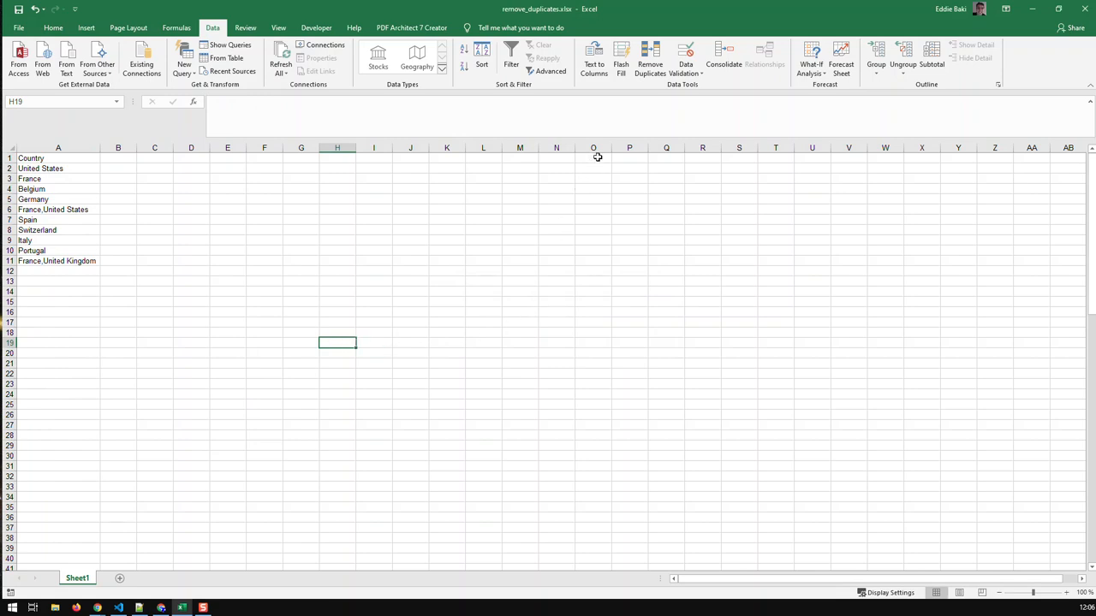
mouse_move(649, 60)
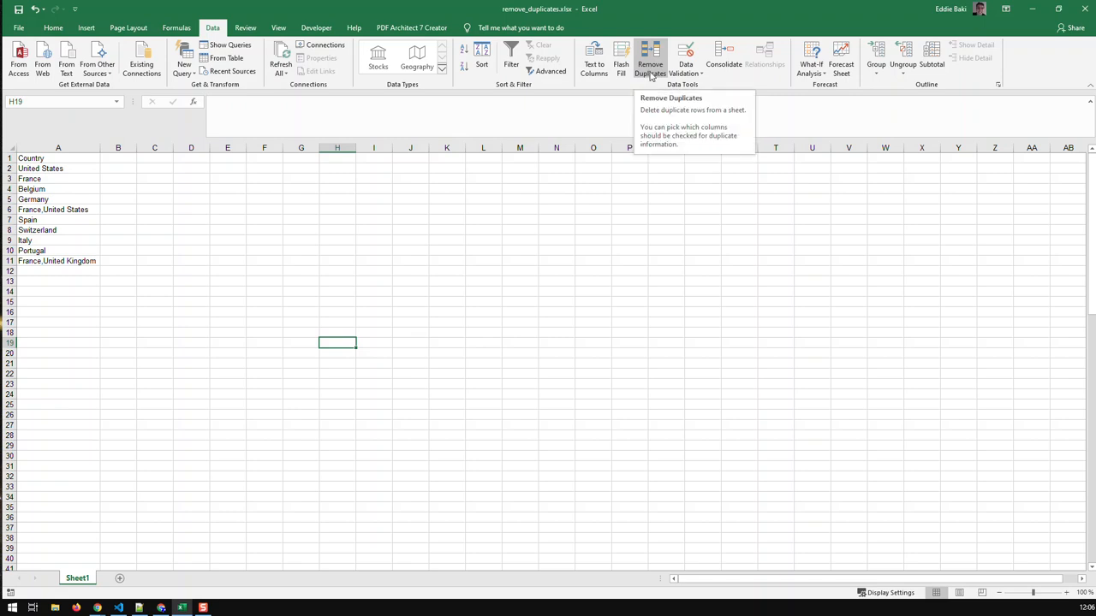
mouse_move(379, 494)
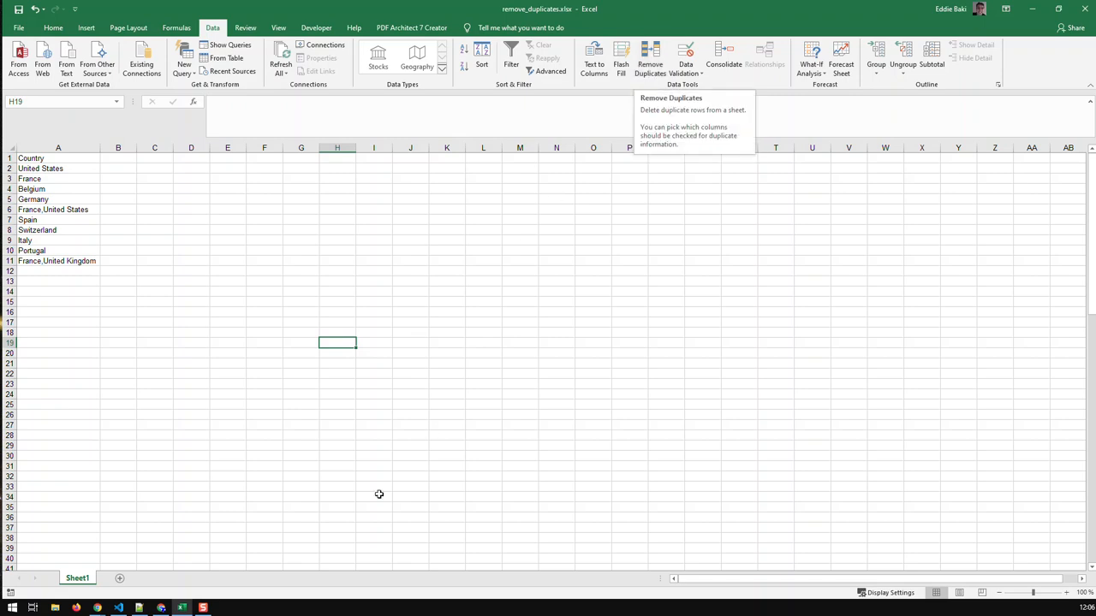